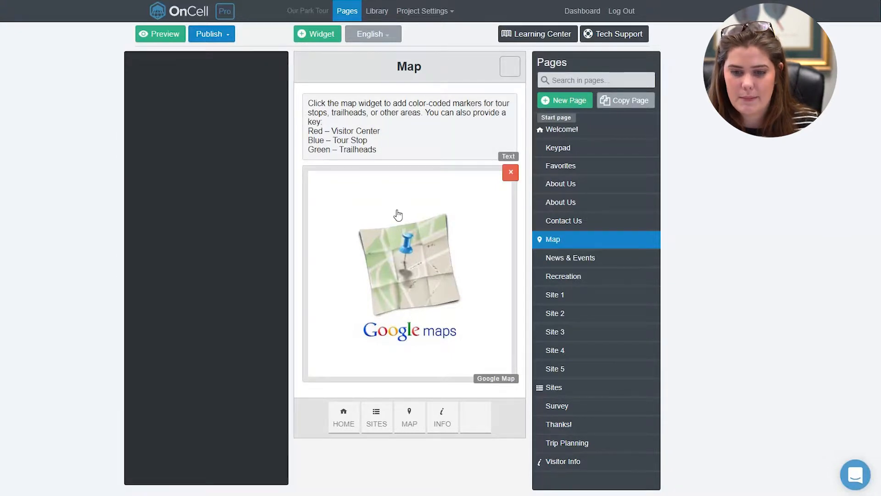
# - Select the Google Map widget on the Map page to edit its markers
pyautogui.click(409, 265)
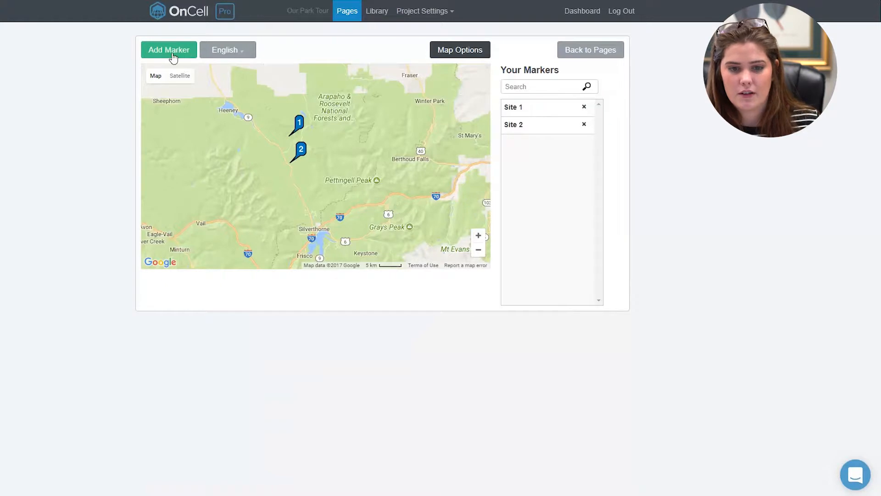
# - Drop a new marker west of marker 1, link it to Site 3, and choose orange
pyautogui.click(168, 50)
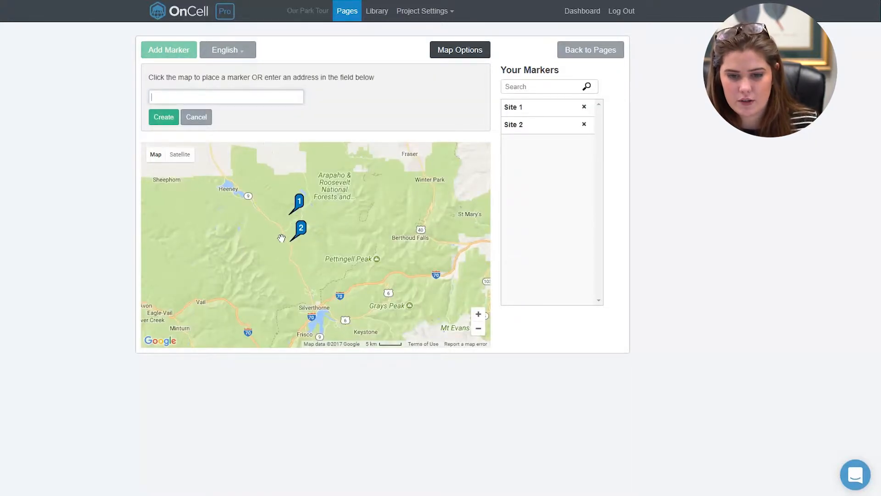
pyautogui.click(299, 201)
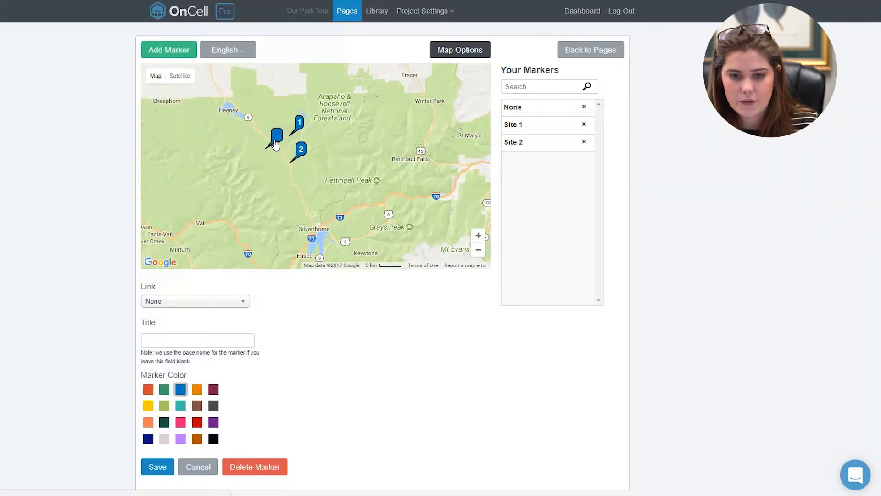
pyautogui.click(195, 300)
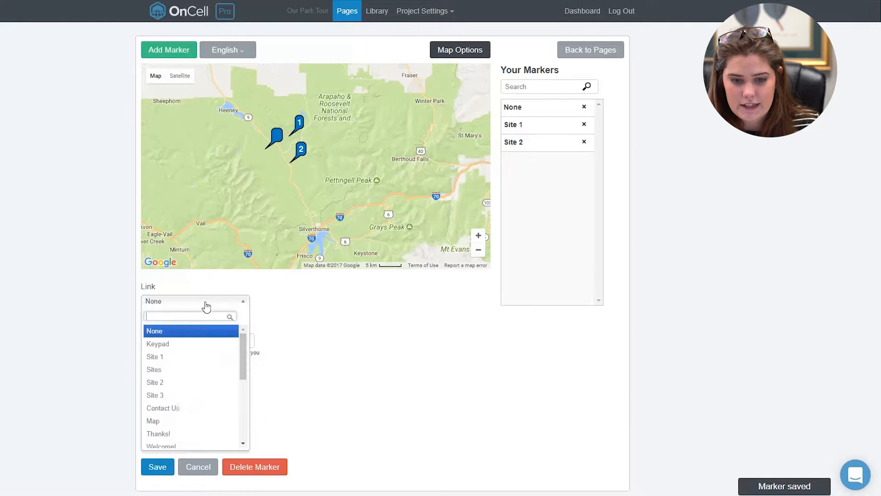
pyautogui.click(155, 395)
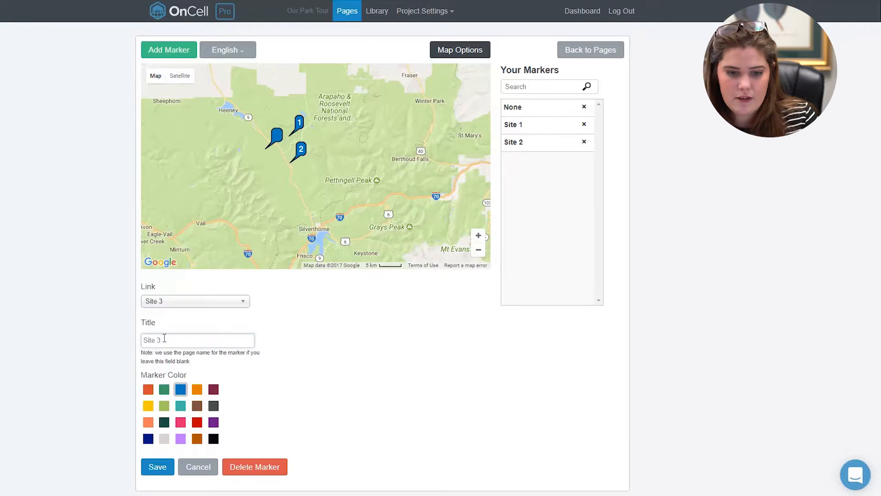
pyautogui.click(148, 388)
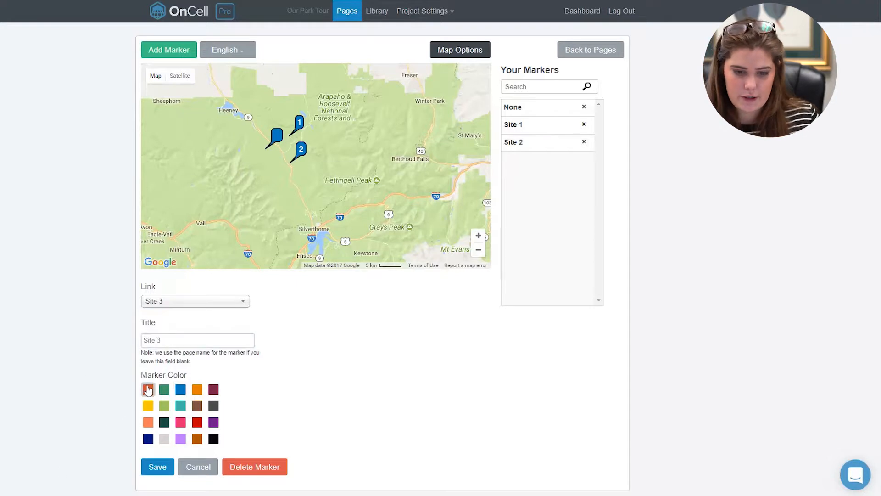
# - Save the orange Site 3 marker so it joins Site 1 and Site 2
pyautogui.click(157, 466)
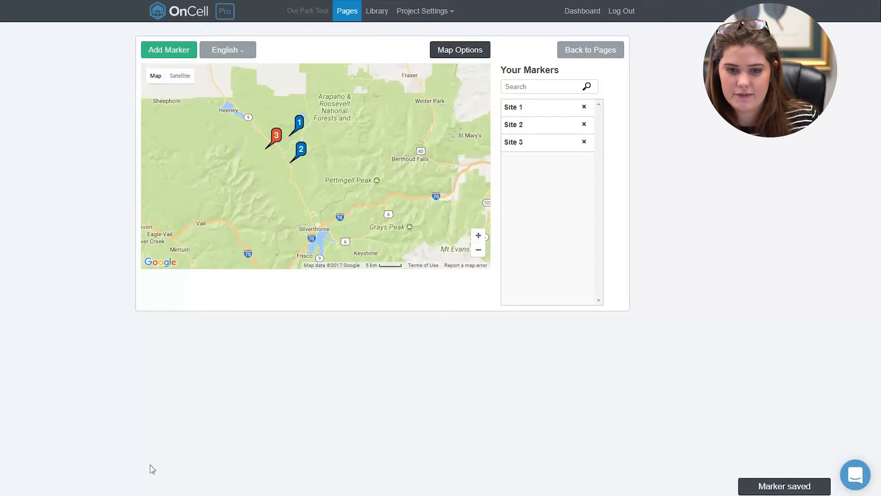
pyautogui.moveTo(369, 186)
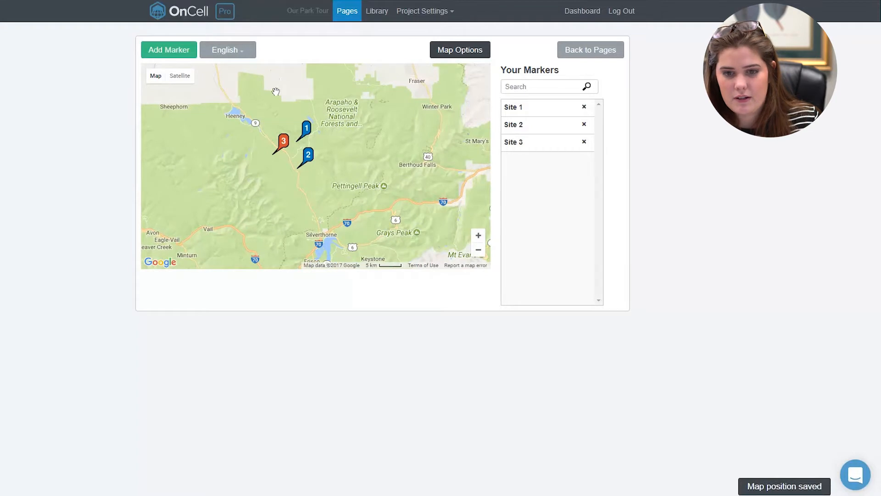
# - Save map options with Center on user location on, show satellite view, return to pages
pyautogui.click(460, 49)
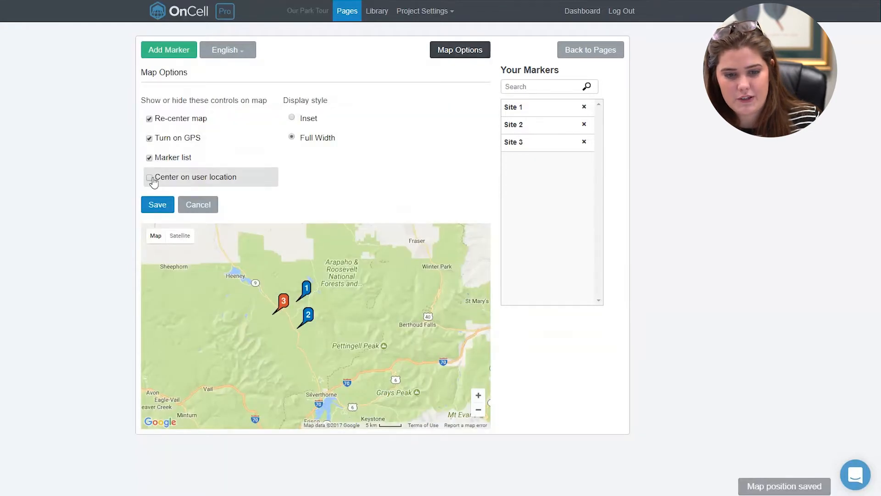
pyautogui.click(149, 177)
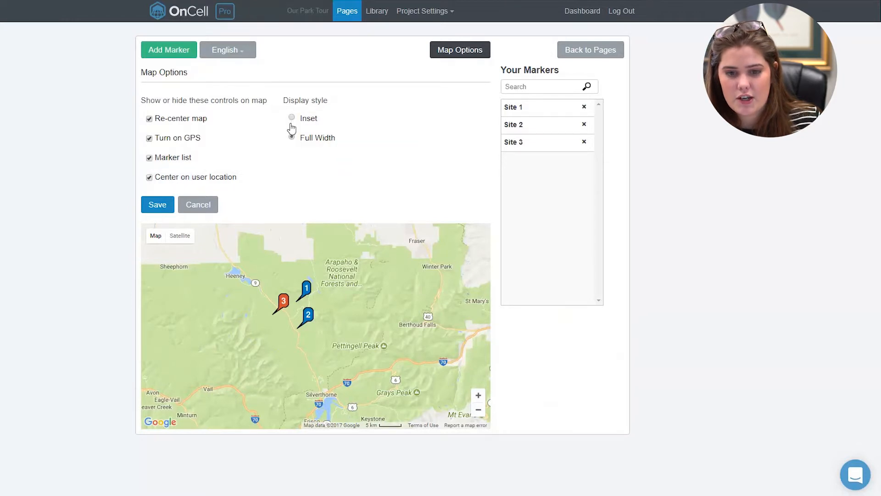
pyautogui.click(292, 137)
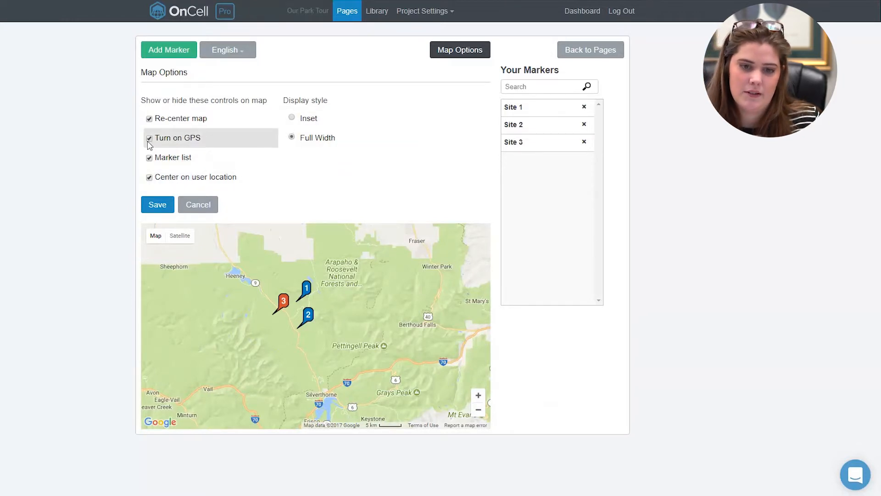
pyautogui.click(157, 203)
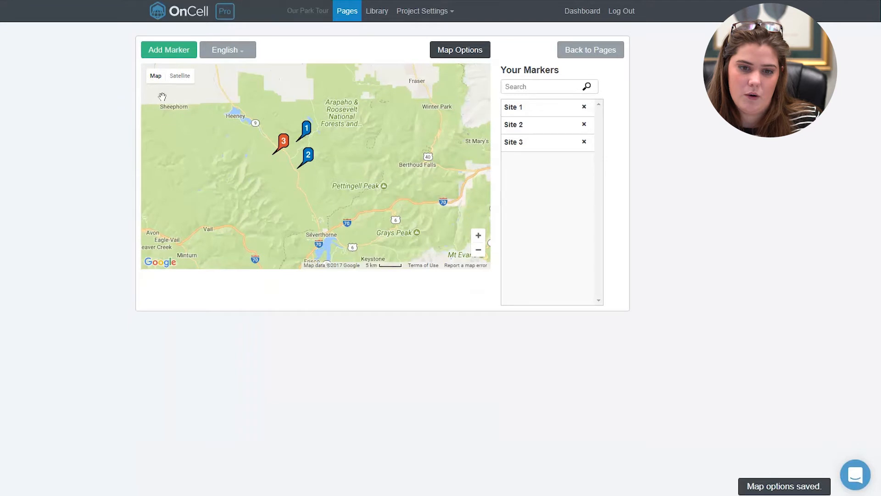
pyautogui.click(180, 76)
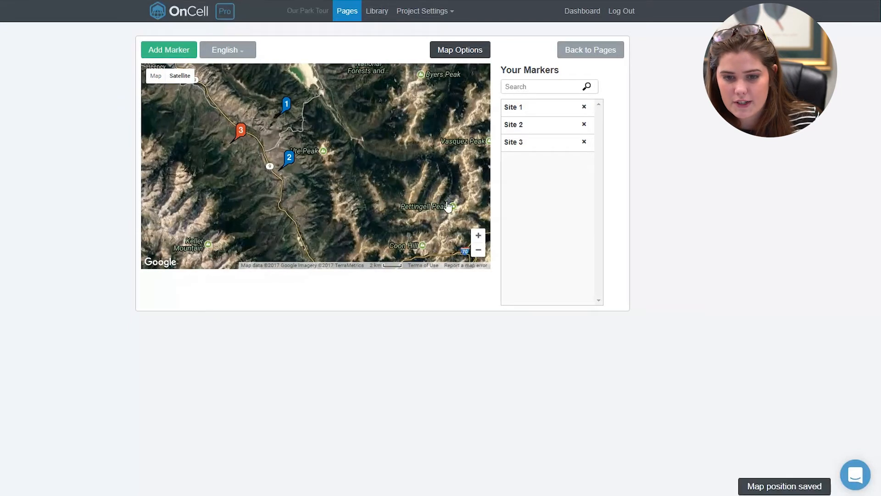
pyautogui.click(589, 49)
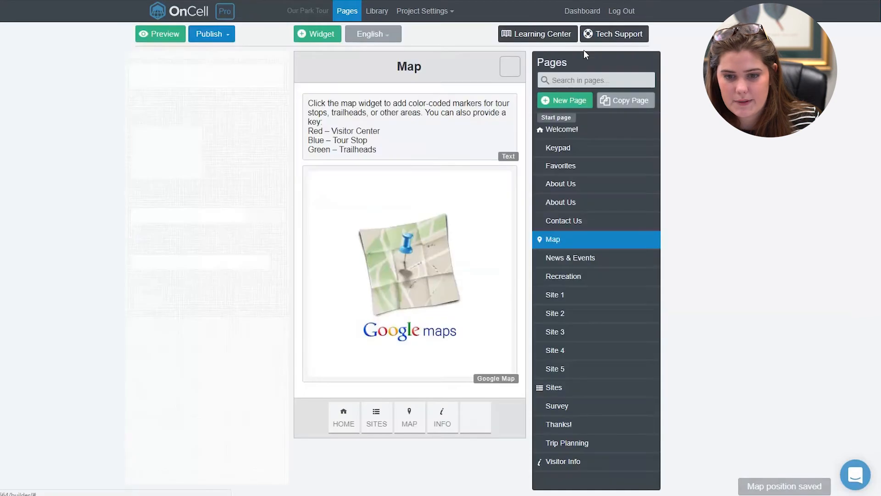